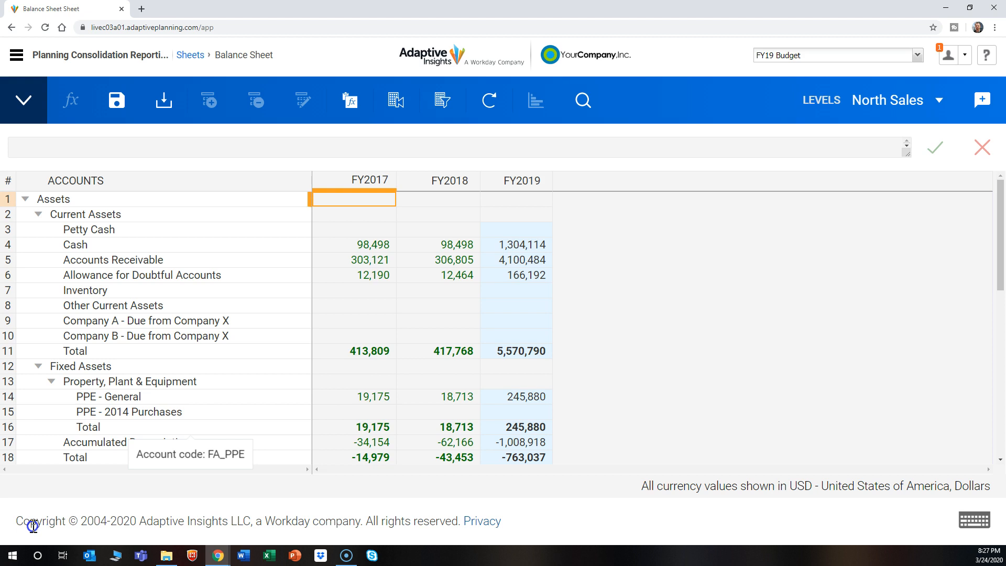
{"action": "mouse_move", "coordinate": [262, 378]}
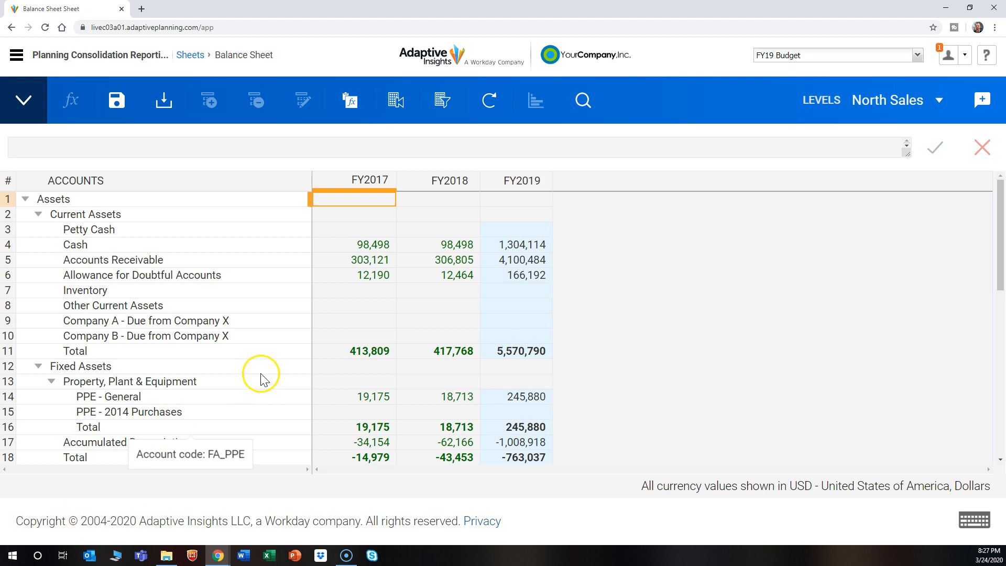
{"action": "mouse_move", "coordinate": [770, 103]}
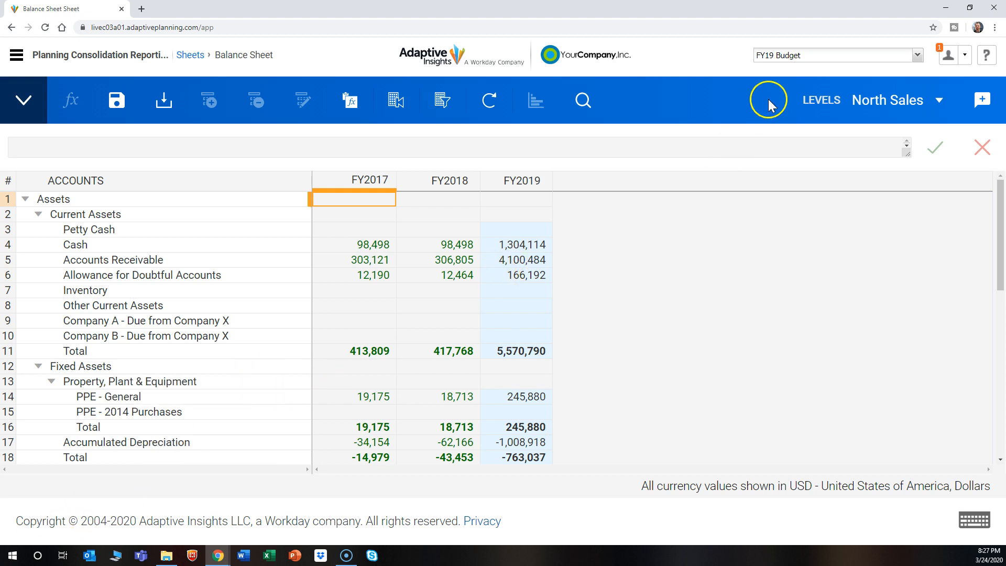
{"action": "mouse_move", "coordinate": [770, 61]}
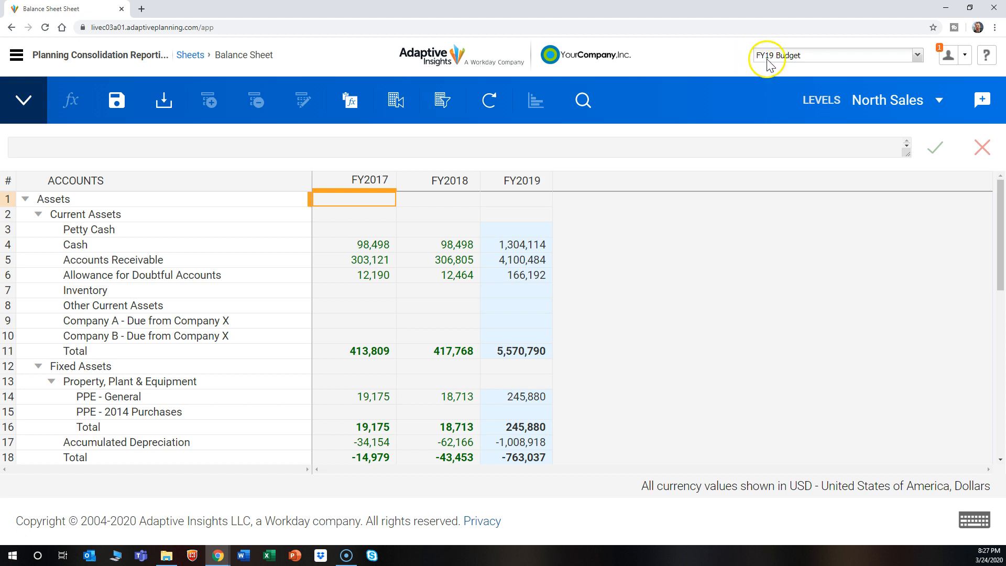
{"action": "mouse_move", "coordinate": [824, 66]}
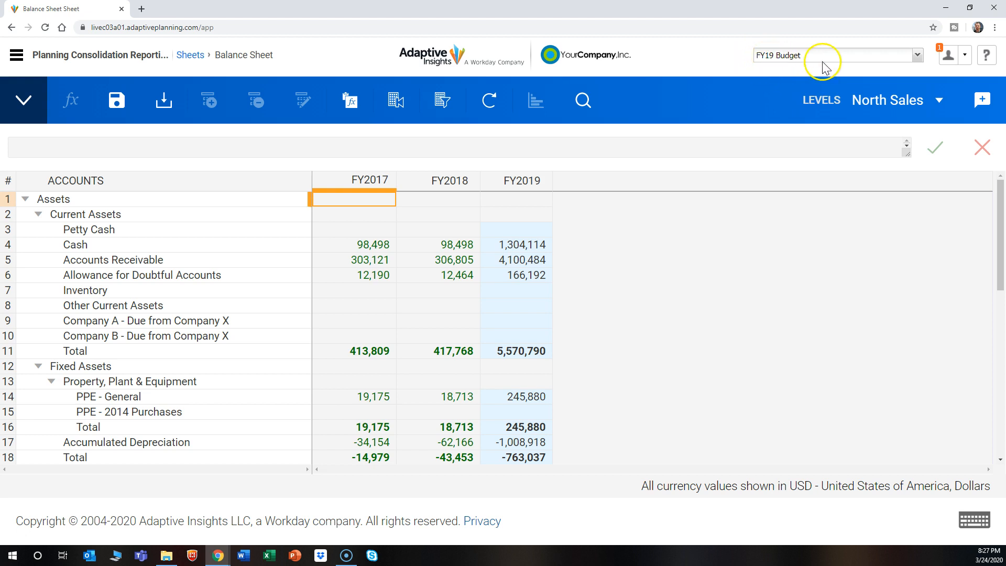
{"action": "mouse_move", "coordinate": [801, 63]}
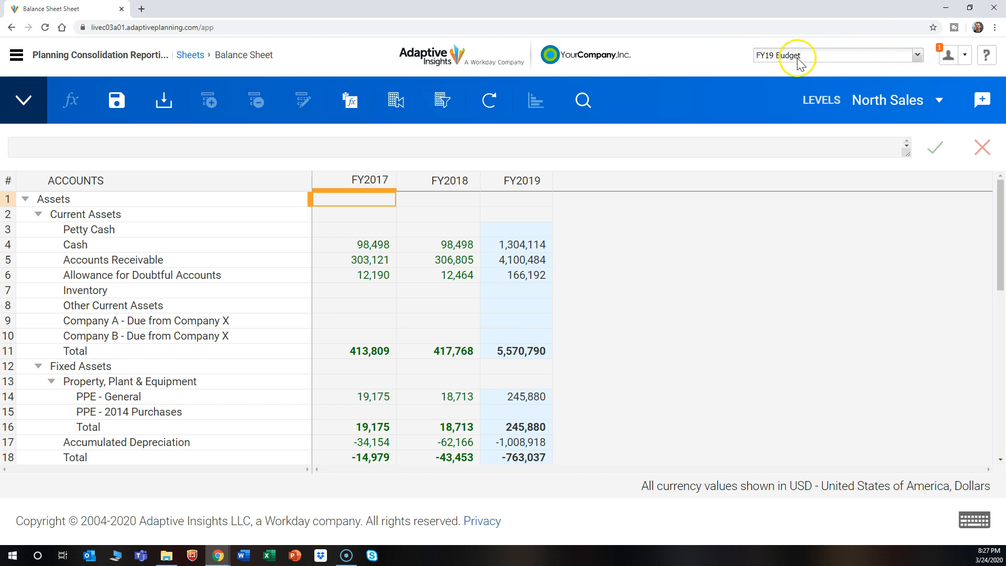
Step: Open the FY19 Budget version dropdown in the Balance Sheet header
{"action": "left_click", "coordinate": [835, 55]}
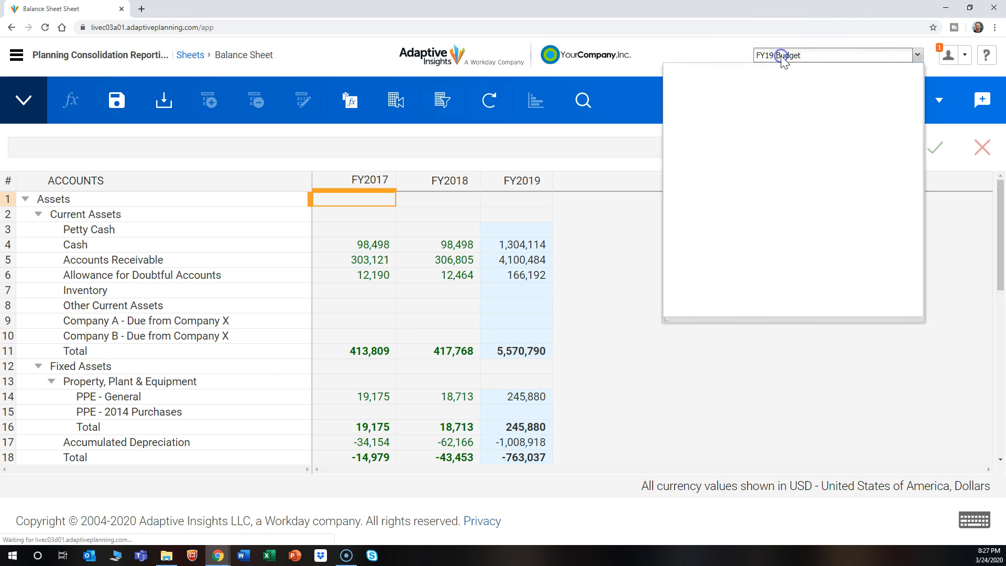
Step: Choose FY19 Forecast from the Versions list and leave the page without saving
{"action": "left_click", "coordinate": [916, 55]}
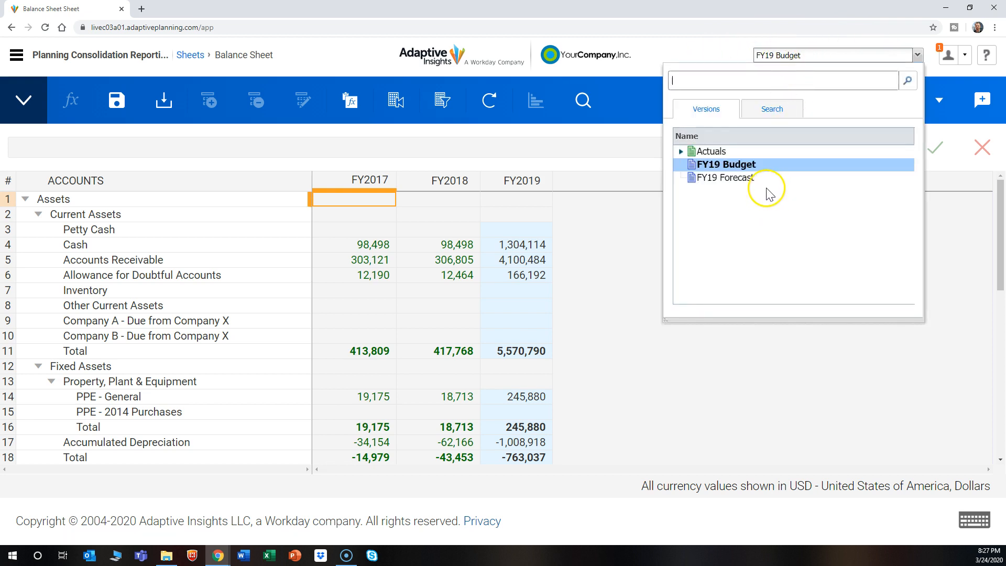
{"action": "left_click", "coordinate": [723, 178]}
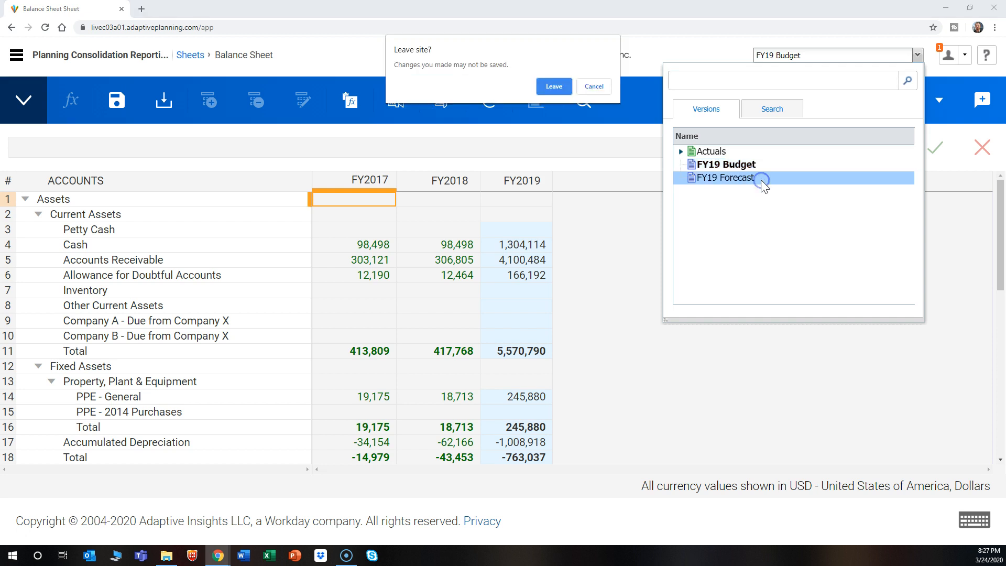
{"action": "left_click", "coordinate": [553, 86]}
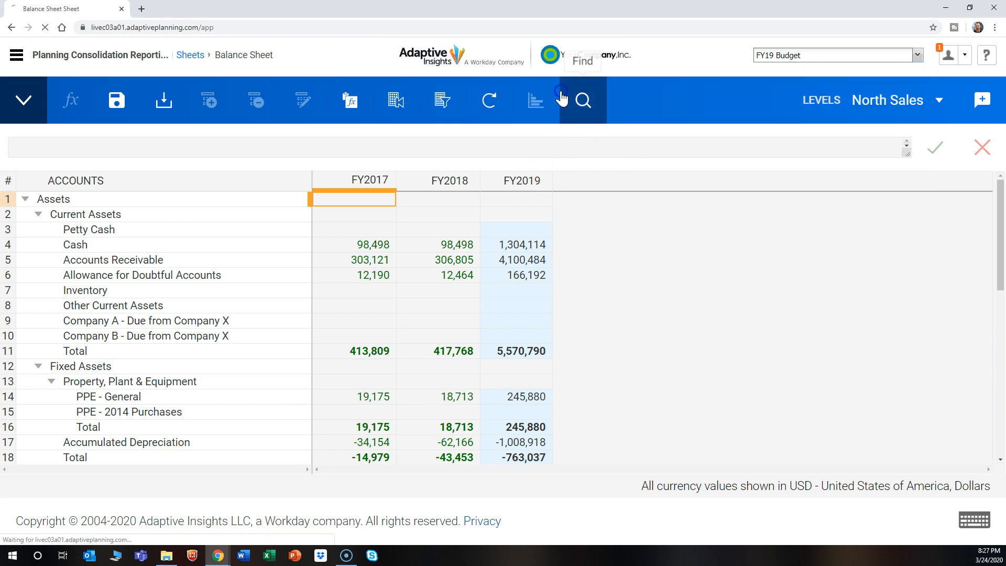